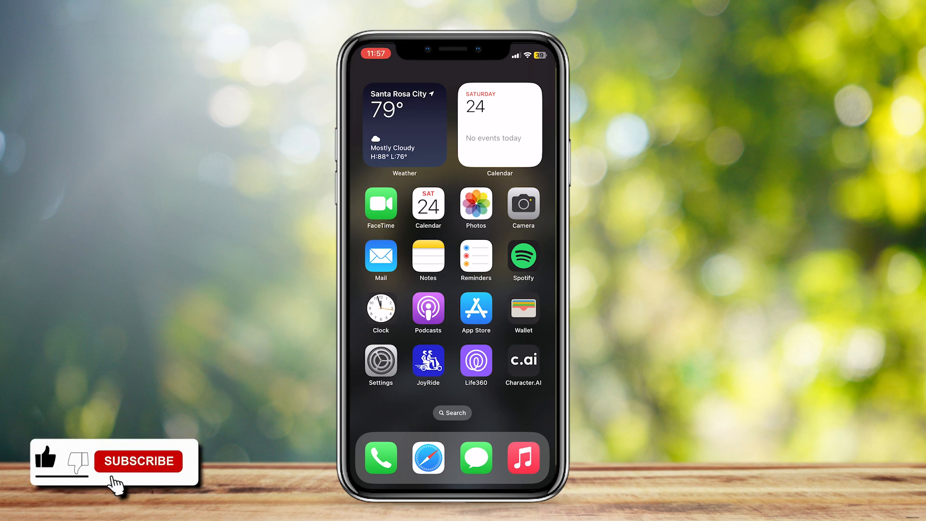
- Launch Character.AI from the iOS Home Screen to reach its chats list
{"action": "left_click", "coordinate": [522, 361]}
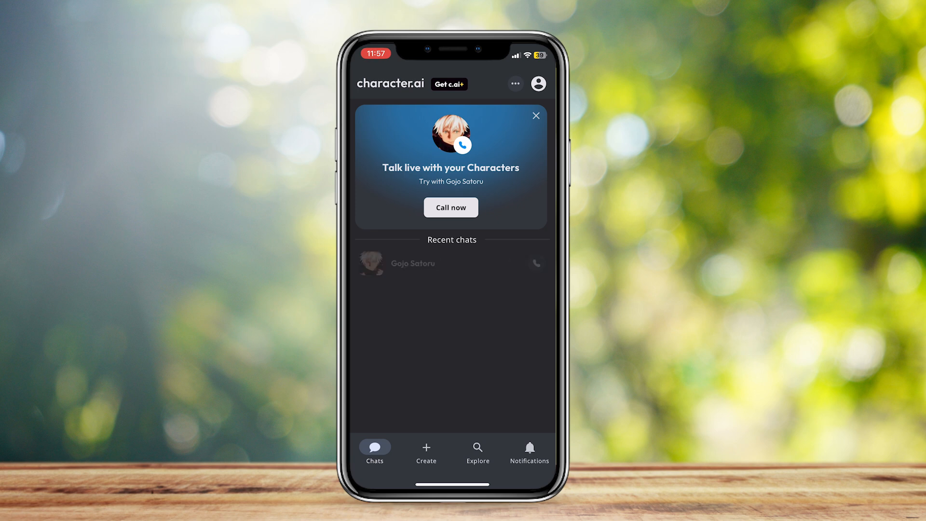
- Bring up the Gojo Satoru chat's options sheet with character, voice and persona settings
{"action": "left_click", "coordinate": [412, 262]}
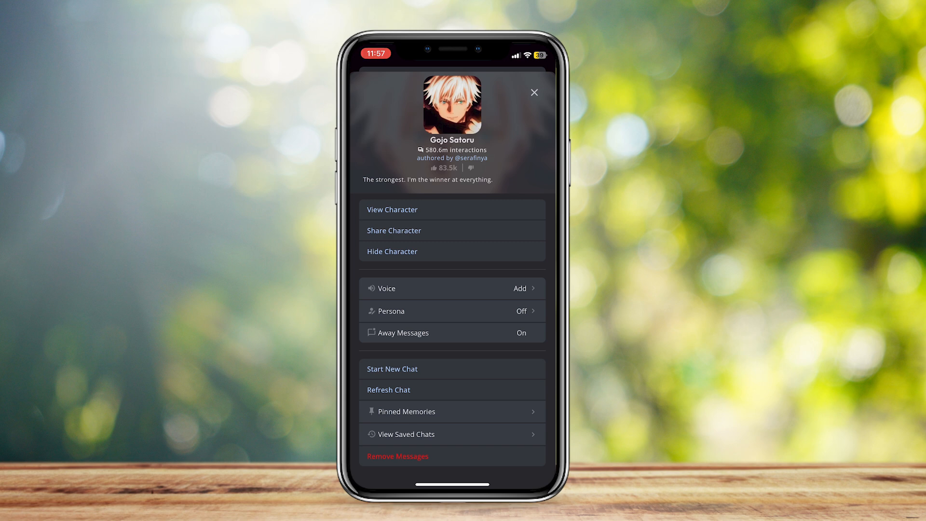
{"action": "left_click", "coordinate": [397, 456]}
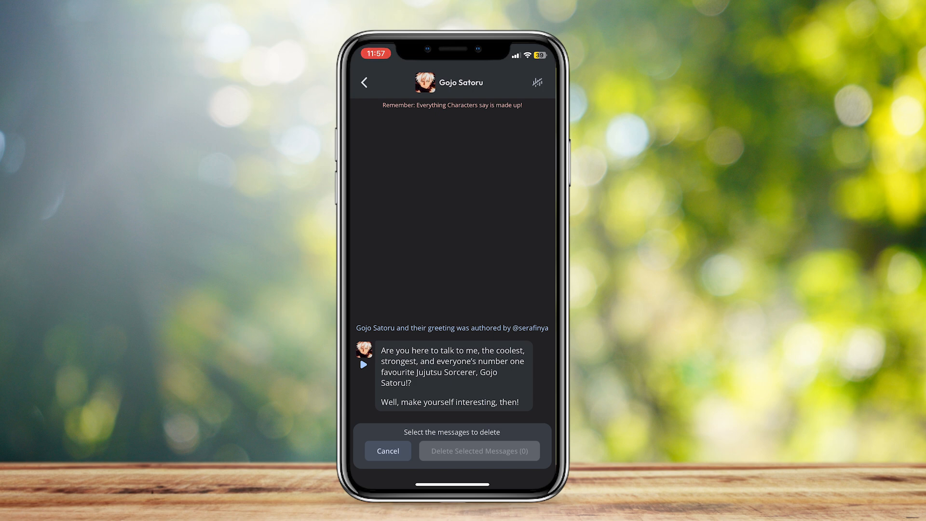
{"action": "left_click", "coordinate": [387, 451]}
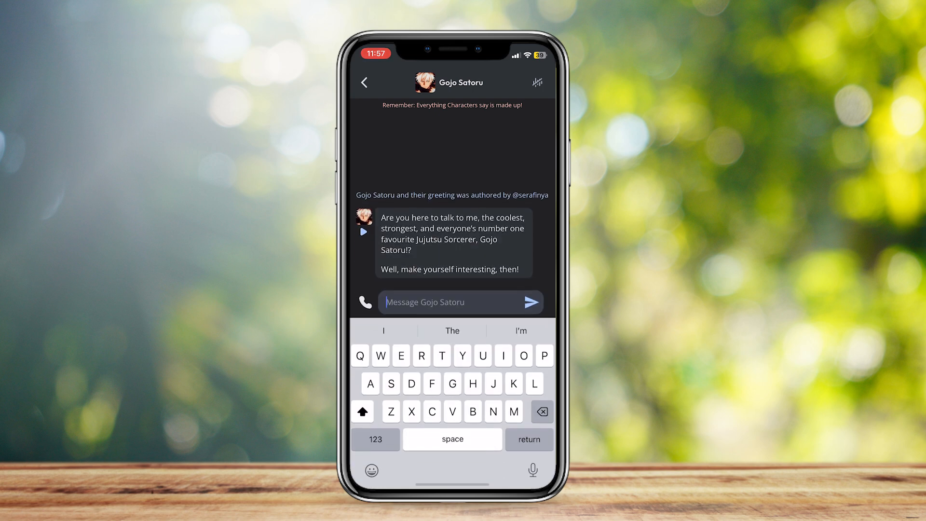
{"action": "left_click", "coordinate": [530, 302]}
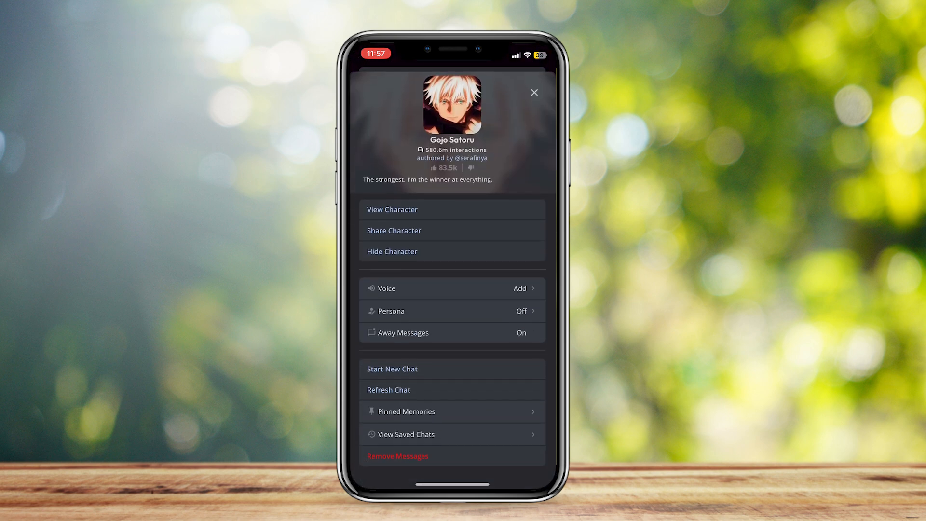
- Delete the 'Hi' message and Gojo's reply via Remove Messages
{"action": "left_click", "coordinate": [397, 455]}
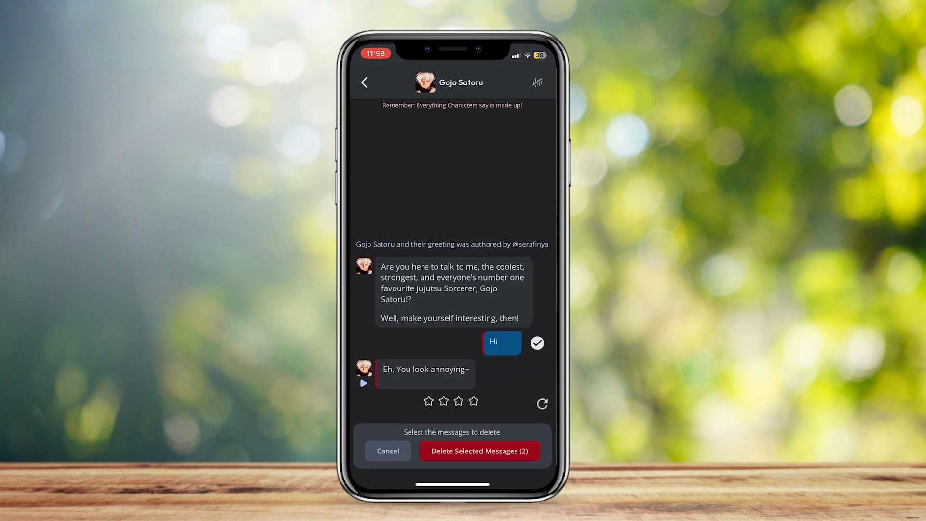
{"action": "left_click", "coordinate": [479, 450]}
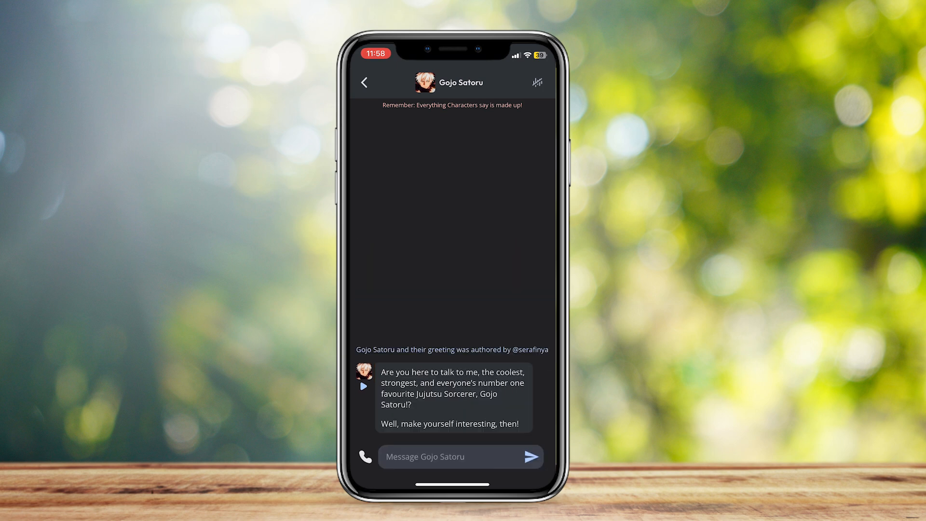